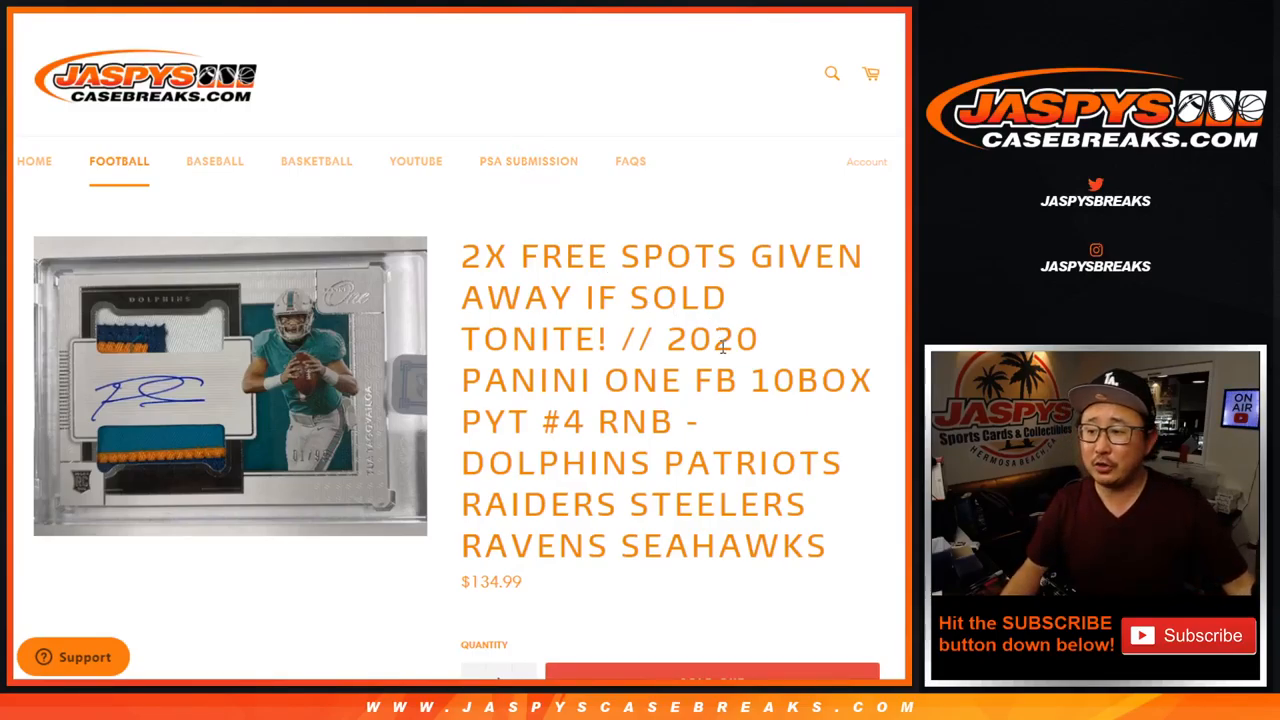
{"action": "mouse_move", "coordinate": [688, 360]}
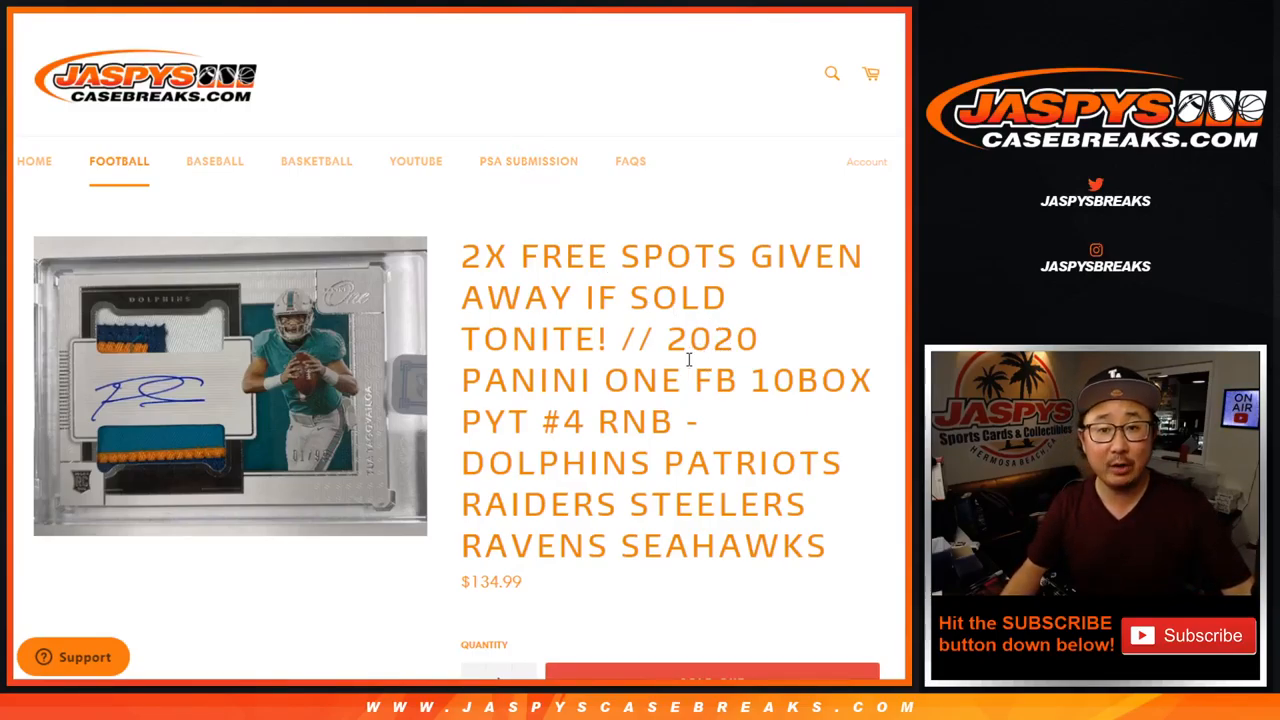
Highlight parts of the 2020 Panini One break title before moving to the Random.org dice roller
{"action": "double_click", "coordinate": [608, 420]}
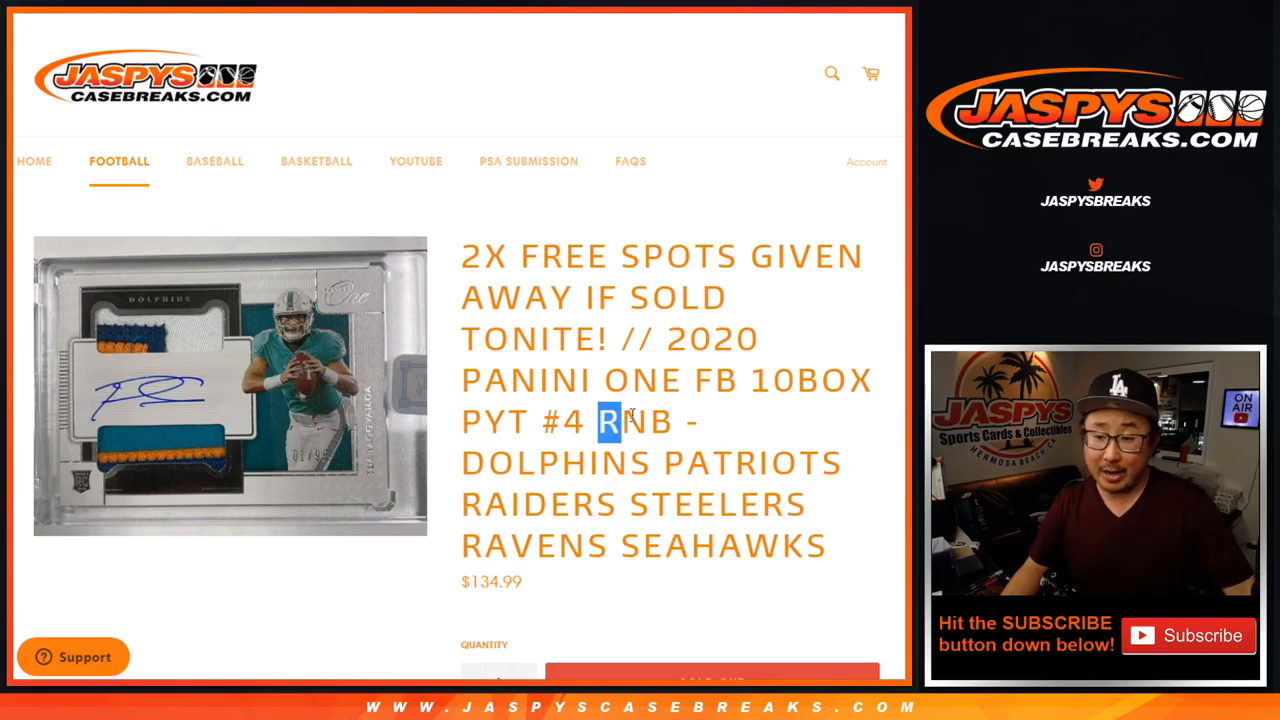
{"action": "left_click_drag", "start_coordinate": [604, 420], "coordinate": [810, 544]}
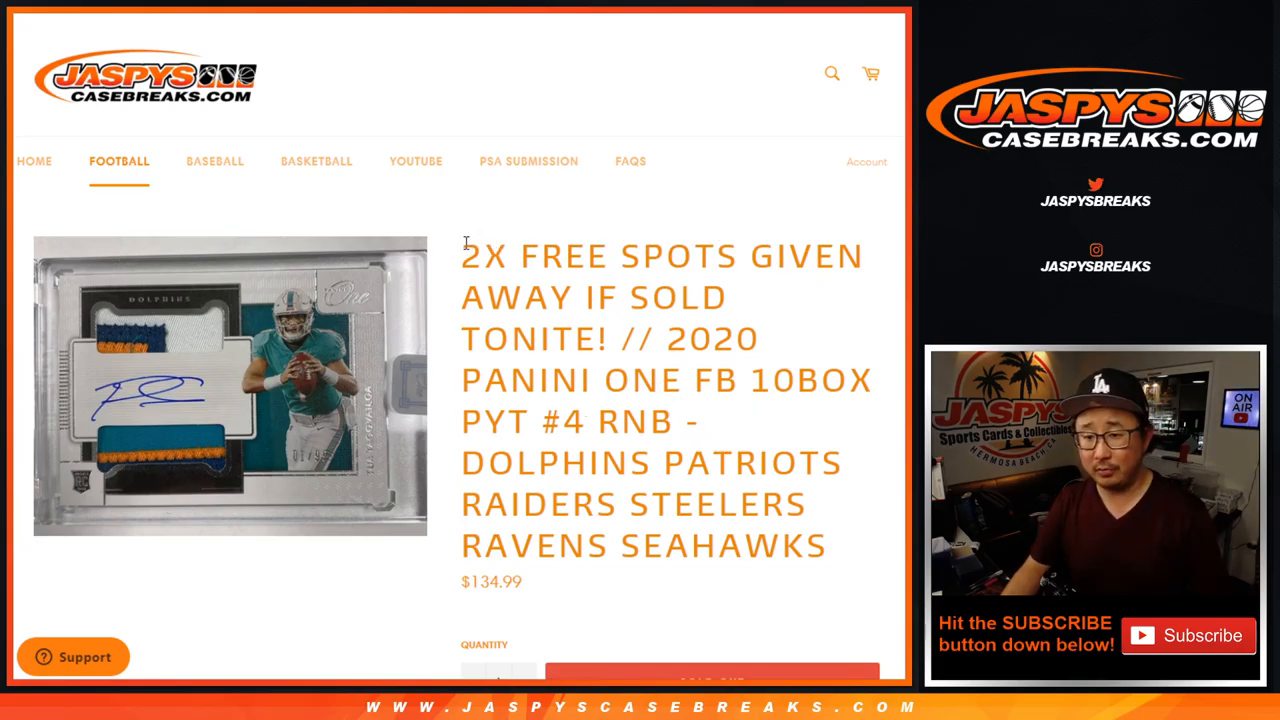
{"action": "left_click_drag", "start_coordinate": [462, 256], "coordinate": [608, 338]}
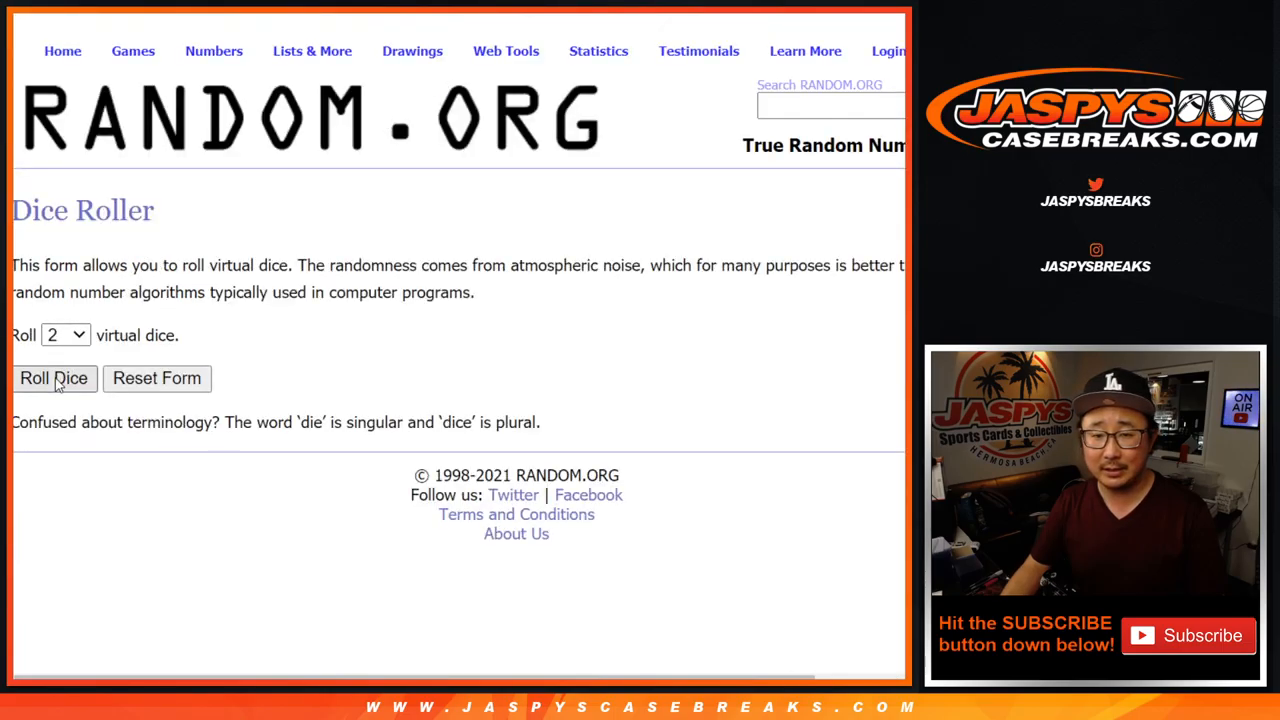
Randomize the eight buyer names in the List Randomizer and re-shuffle them five more times
{"action": "left_click", "coordinate": [52, 378]}
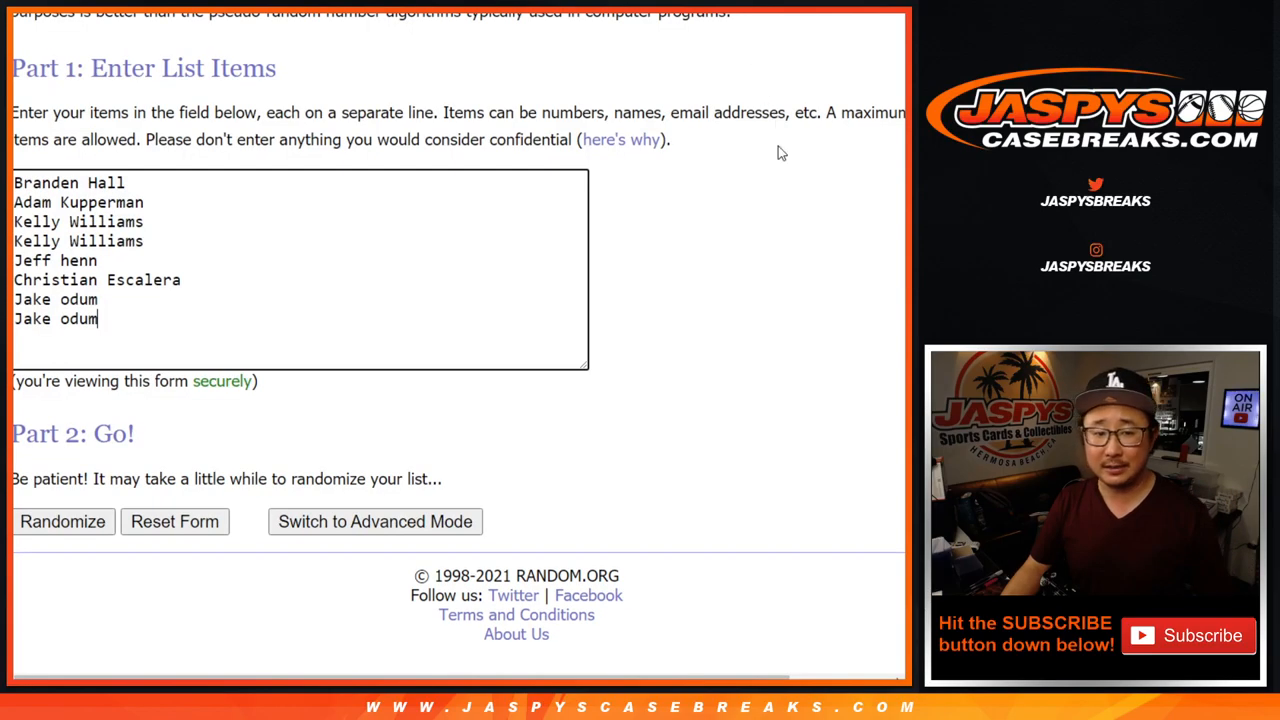
{"action": "left_click", "coordinate": [62, 520]}
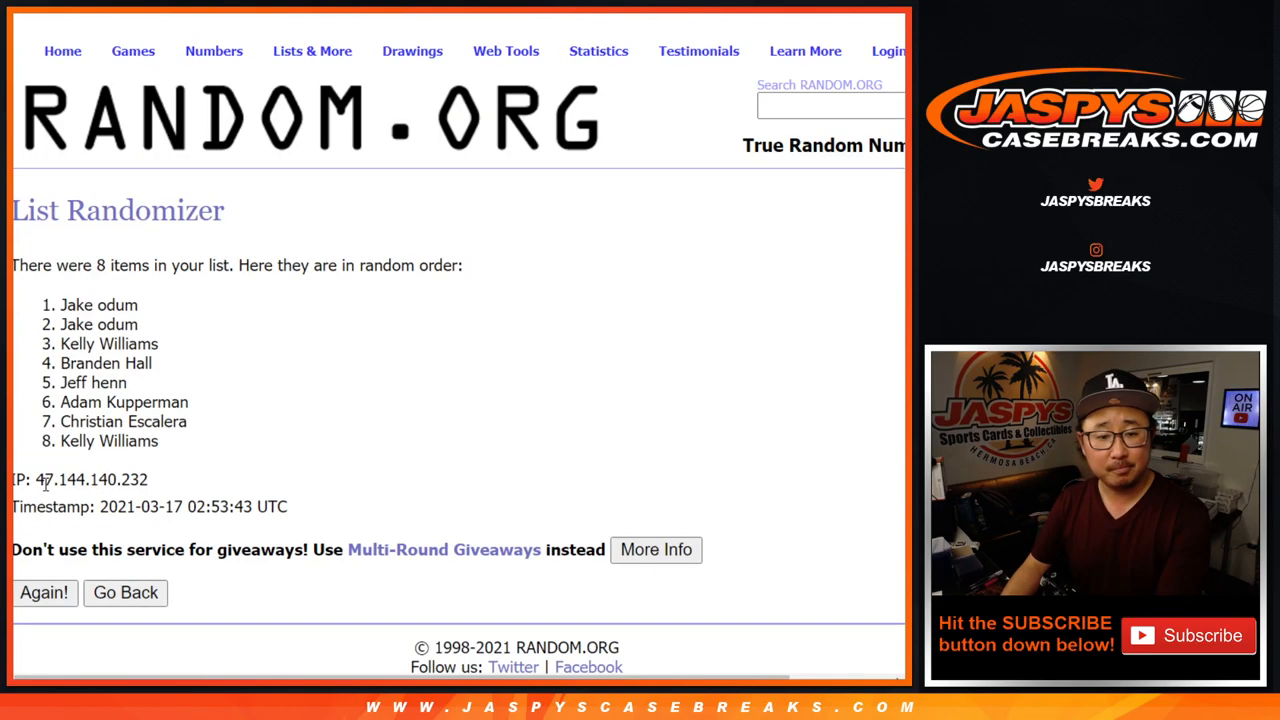
{"action": "left_click", "coordinate": [44, 592]}
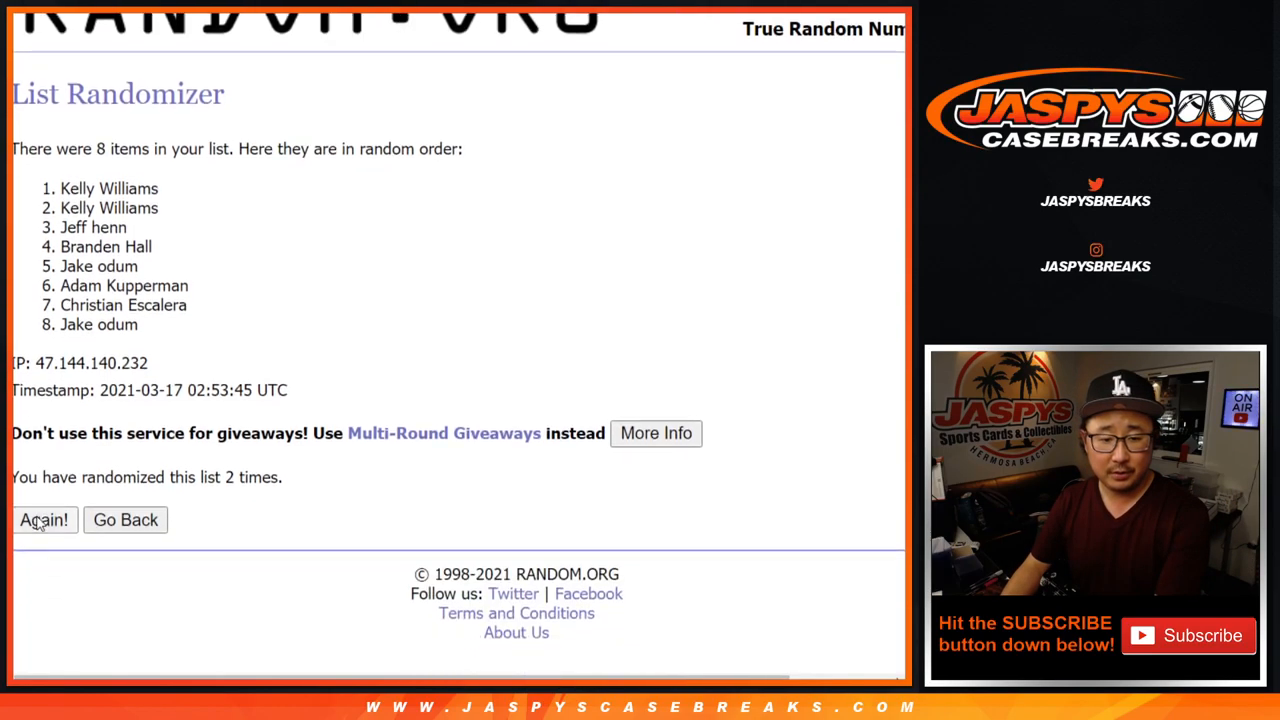
{"action": "left_click", "coordinate": [44, 520]}
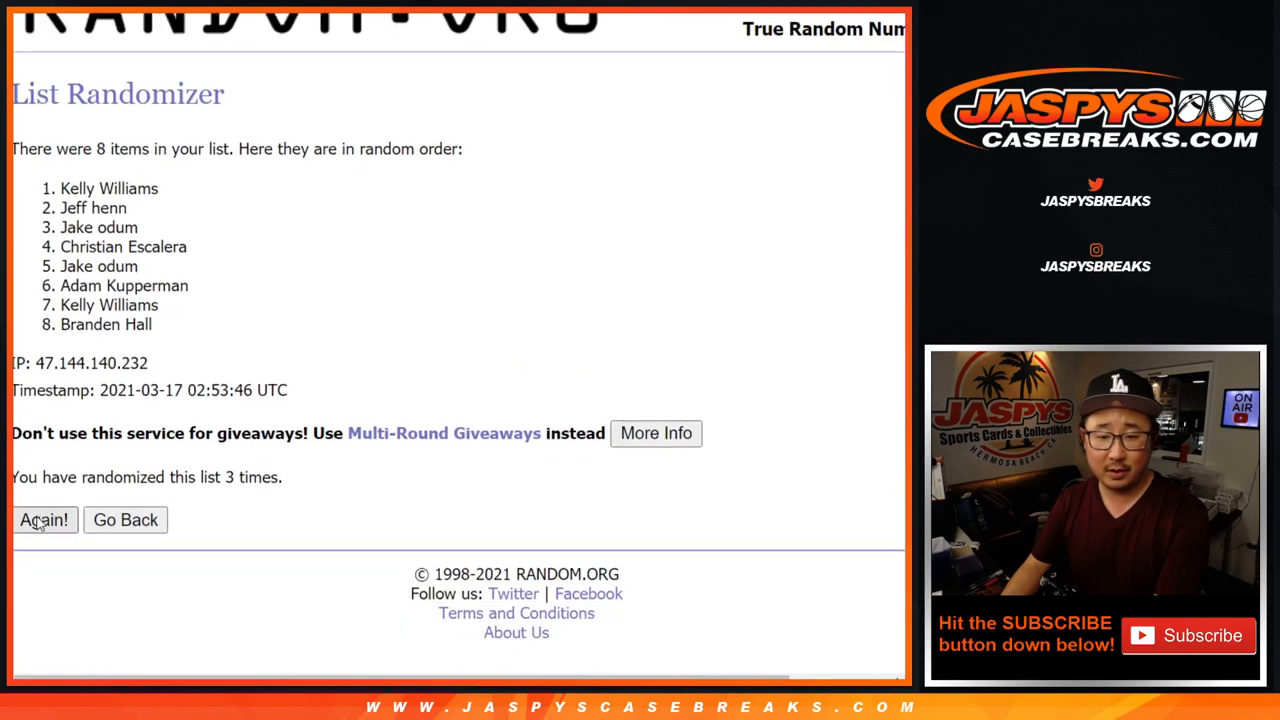
{"action": "left_click", "coordinate": [44, 520]}
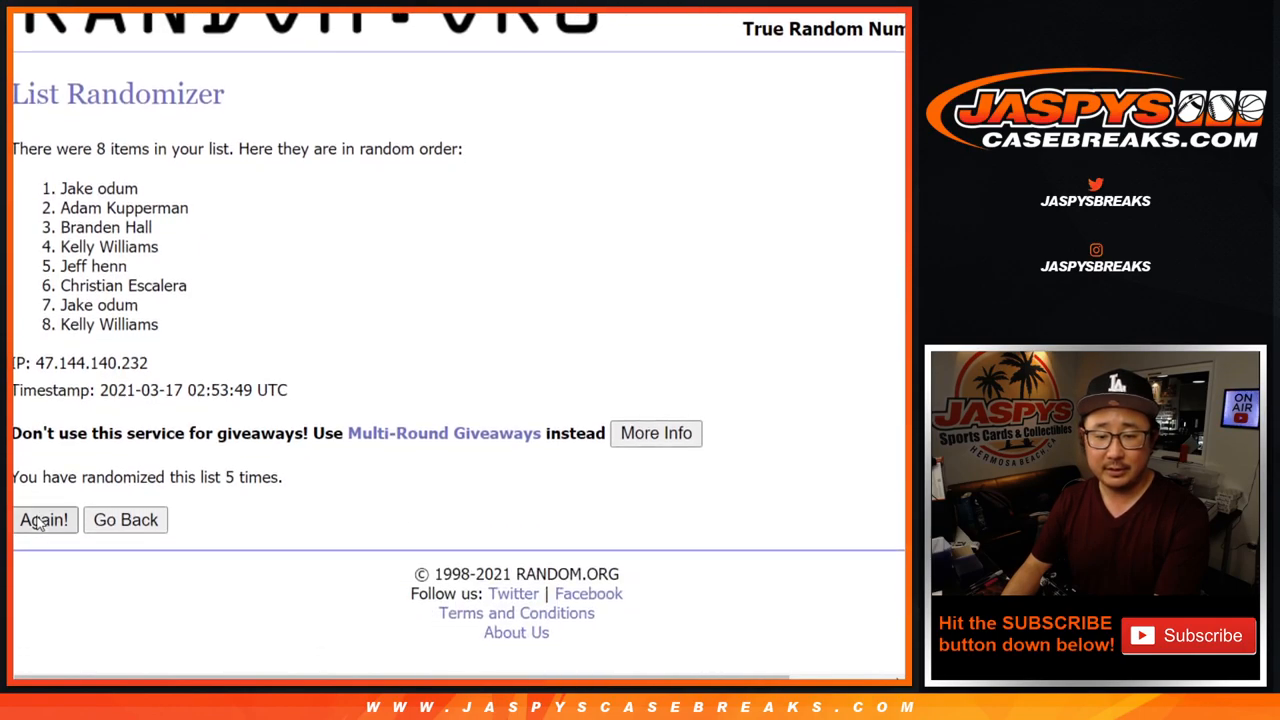
{"action": "left_click", "coordinate": [44, 520]}
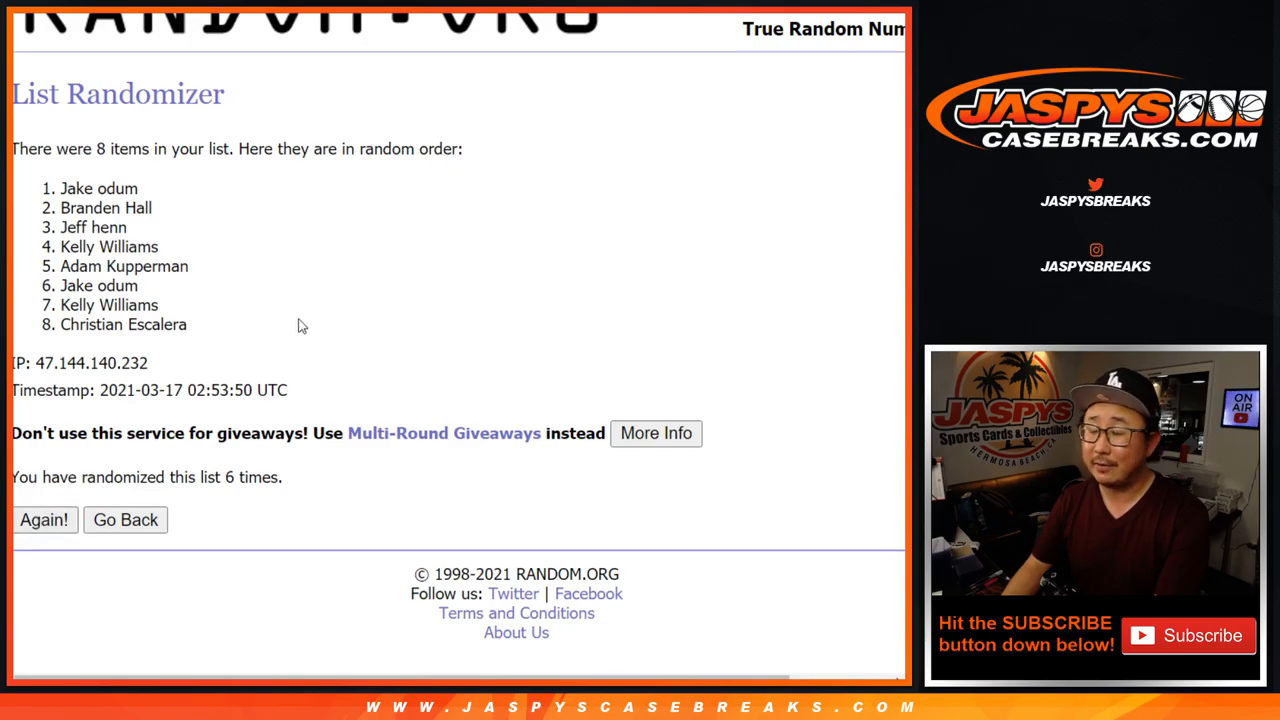
{"action": "left_click", "coordinate": [44, 520]}
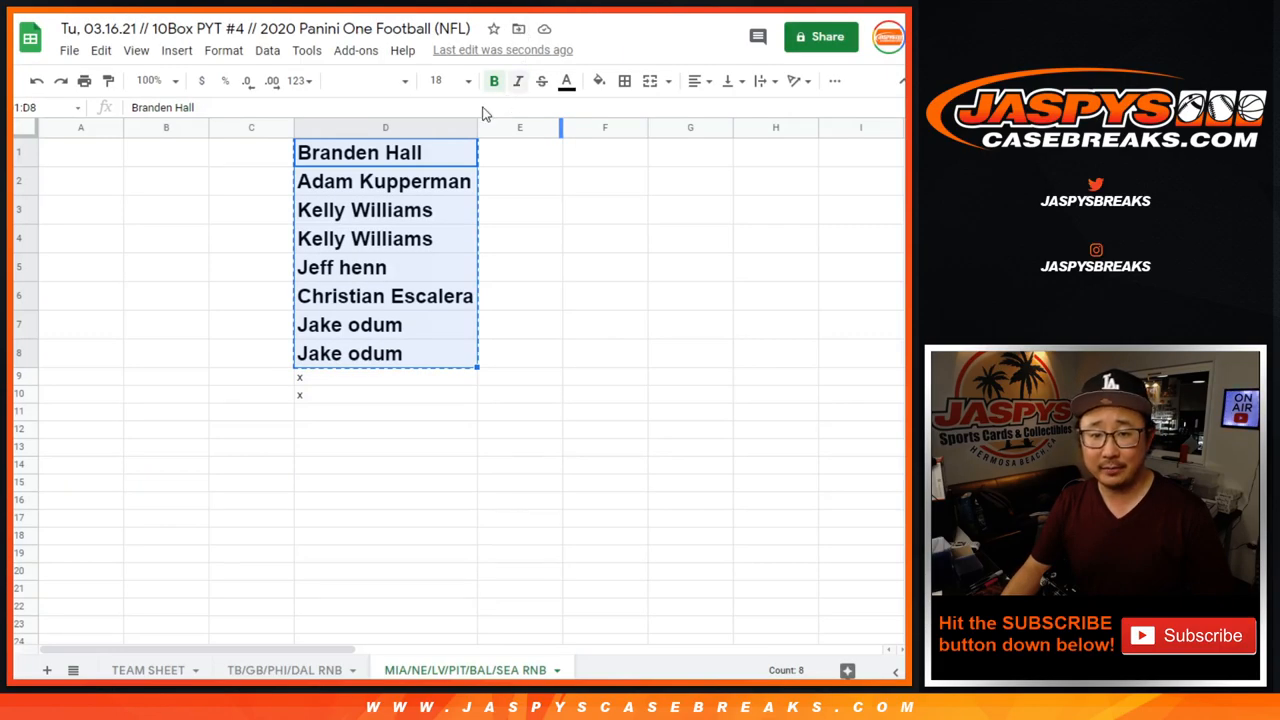
{"action": "left_click", "coordinate": [384, 376]}
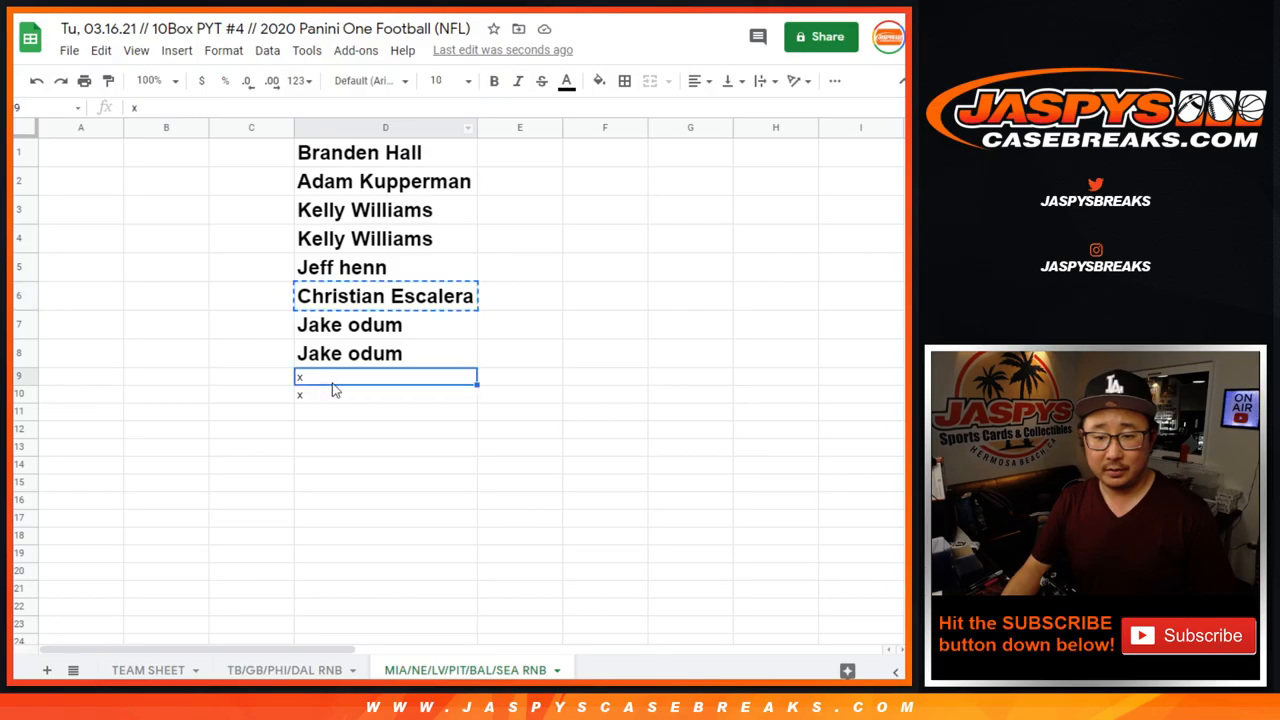
{"action": "type", "text": "Christian Escalera^"}
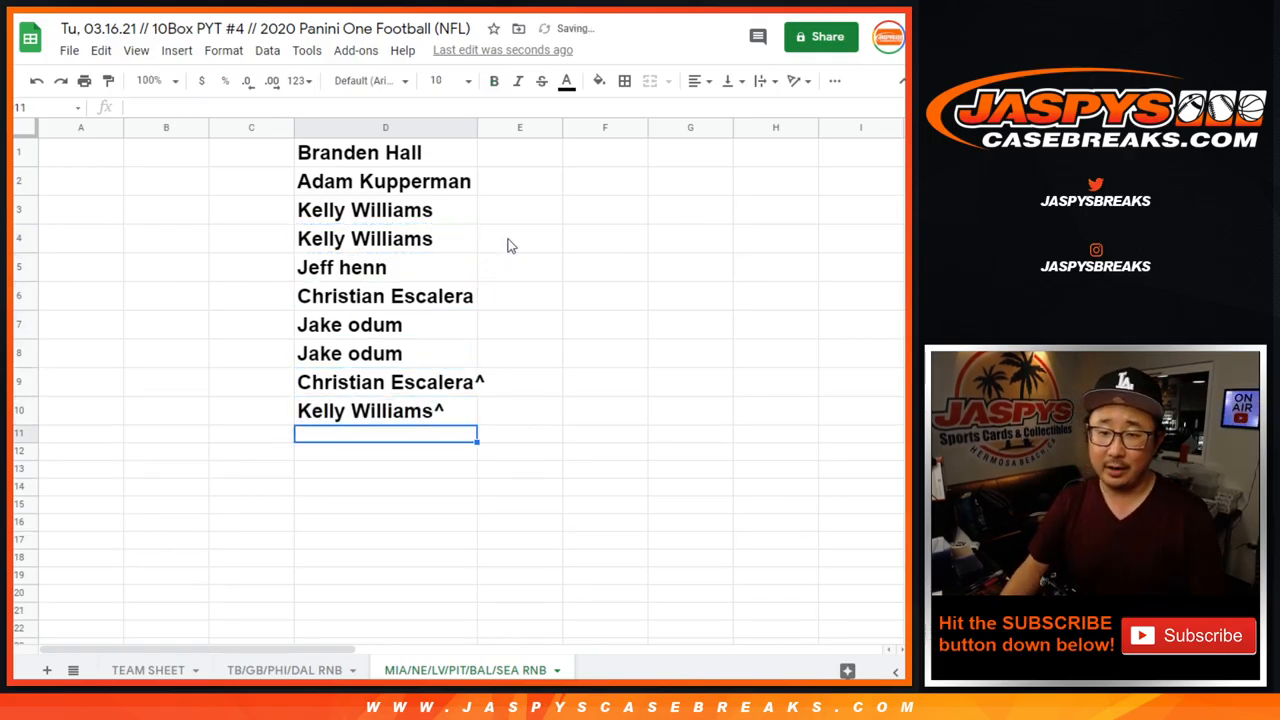
{"action": "left_click", "coordinate": [384, 152]}
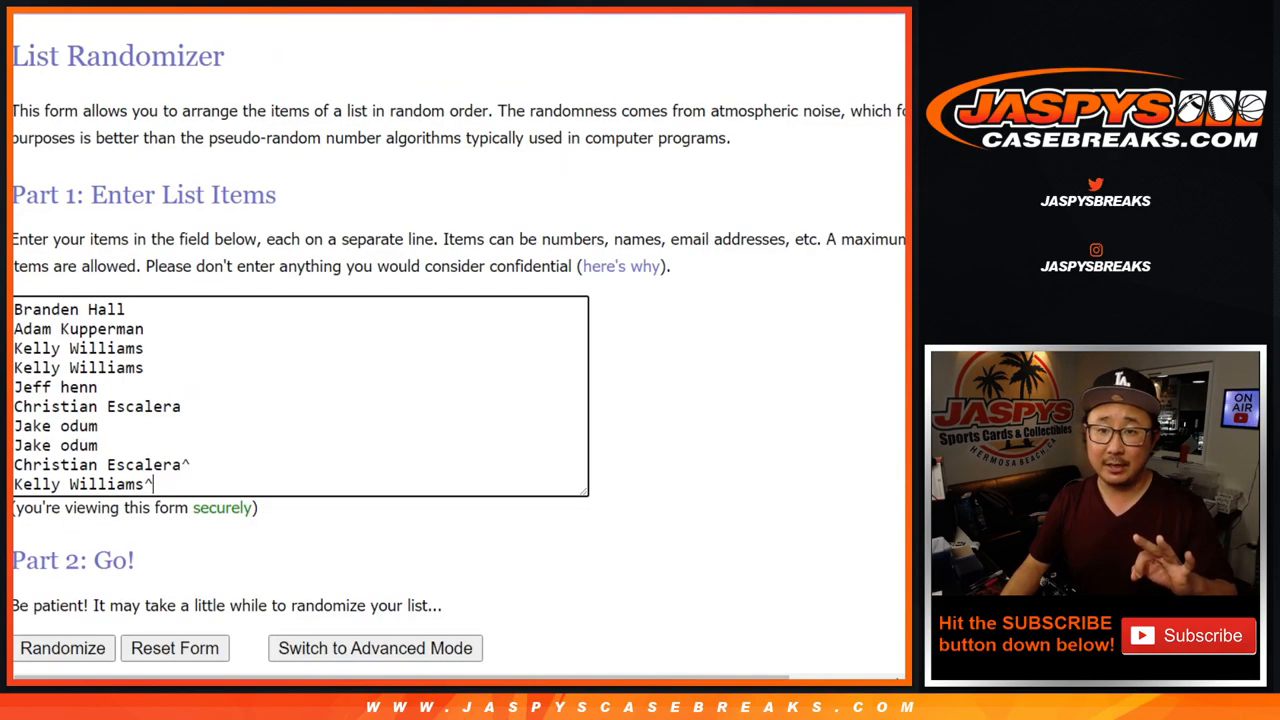
Randomize the ten buyer names, then shuffle the digits 0–9 twice
{"action": "scroll", "scroll_direction": "down", "scroll_amount": 3}
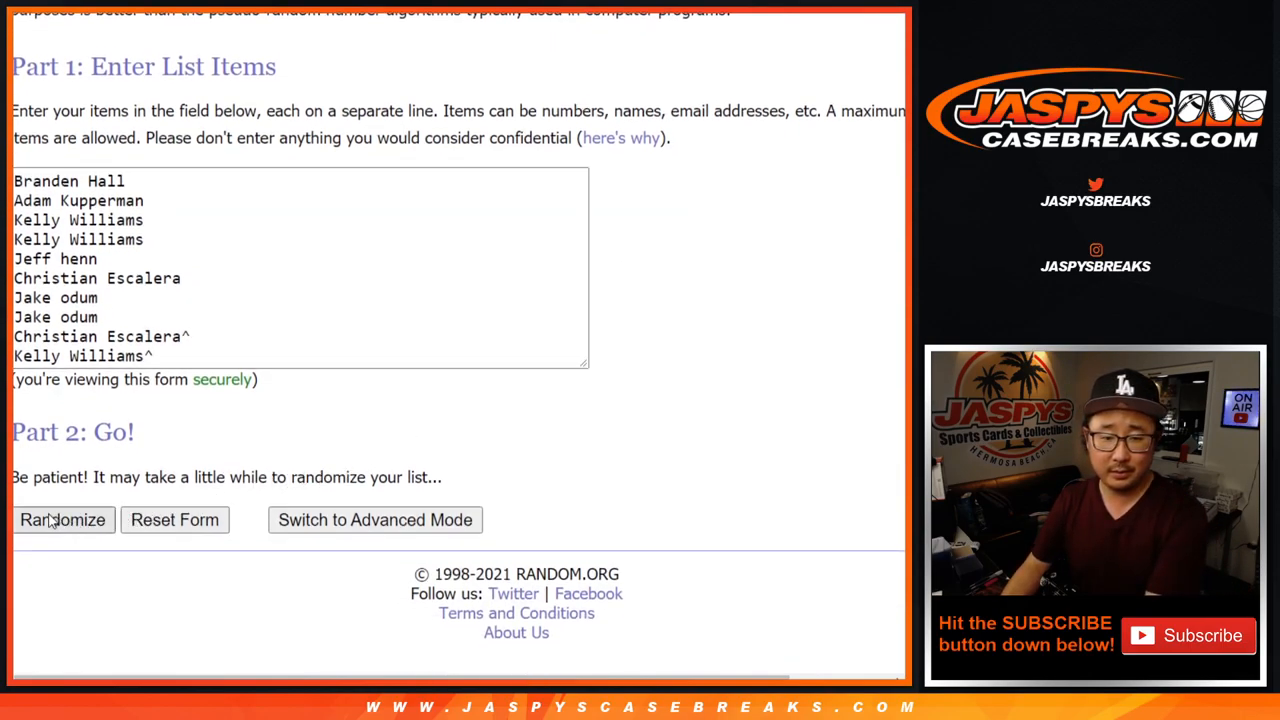
{"action": "left_click", "coordinate": [62, 520]}
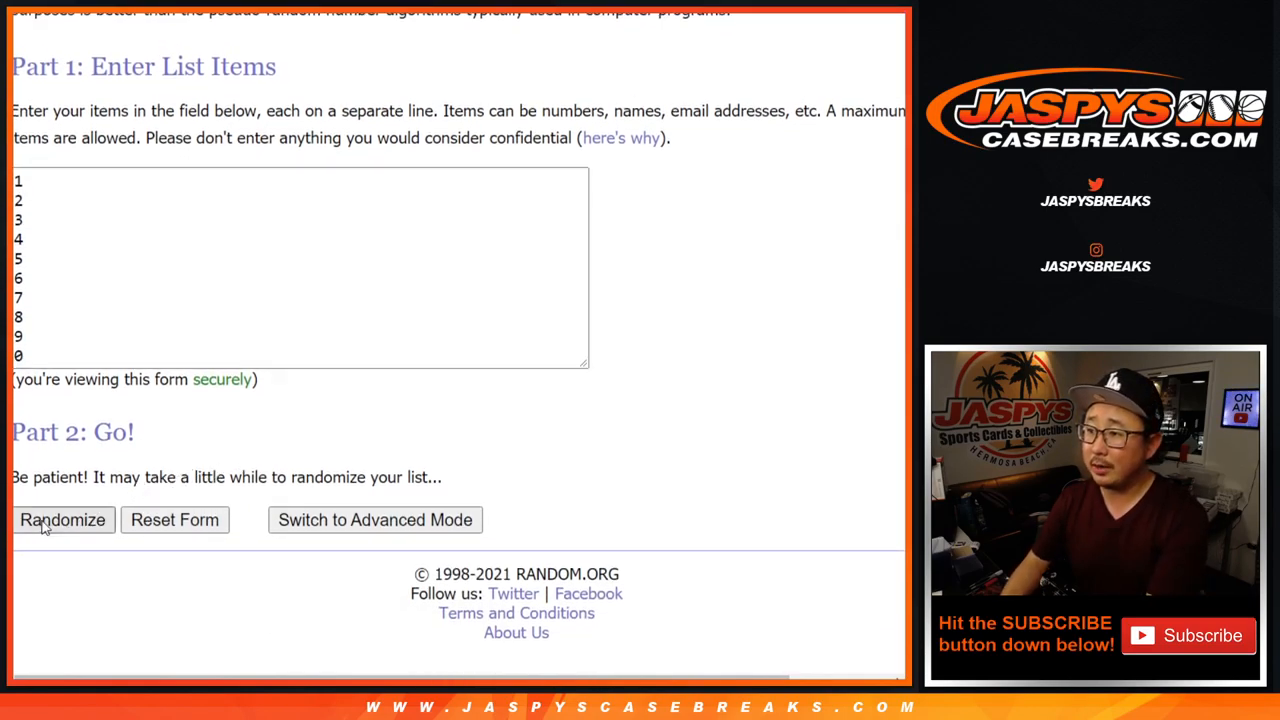
{"action": "left_click", "coordinate": [62, 520]}
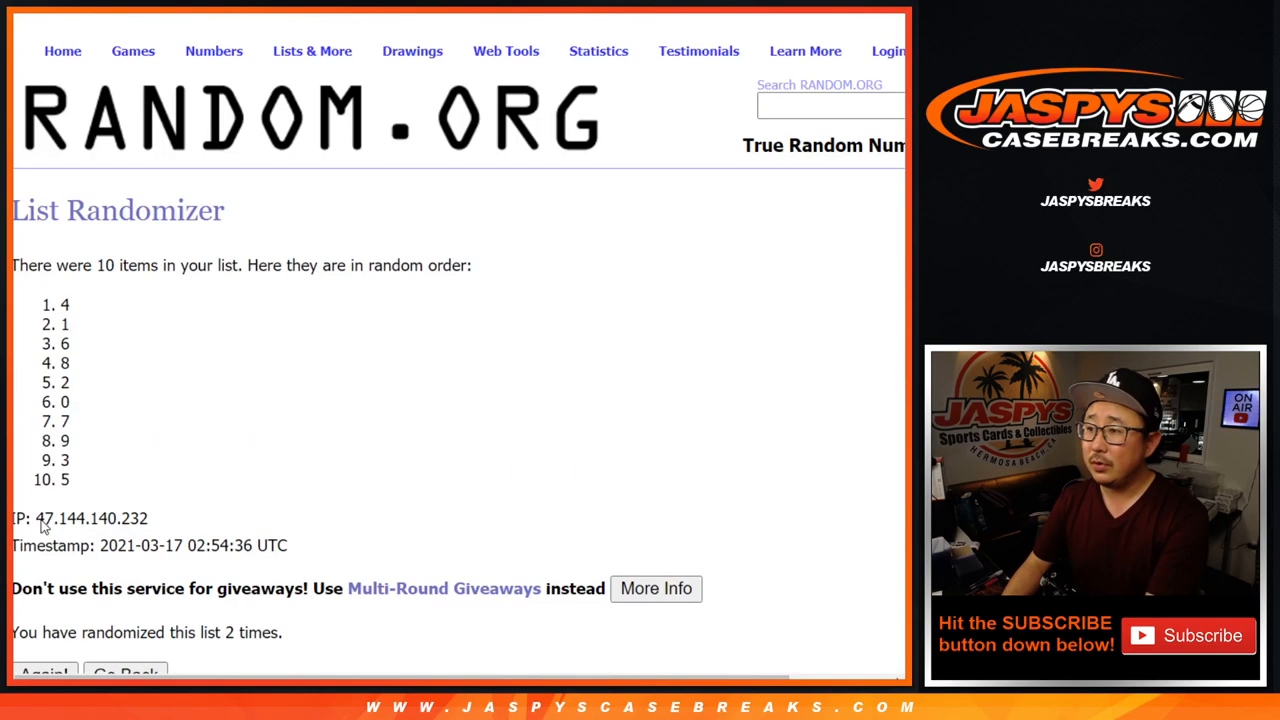
{"action": "left_click", "coordinate": [44, 672]}
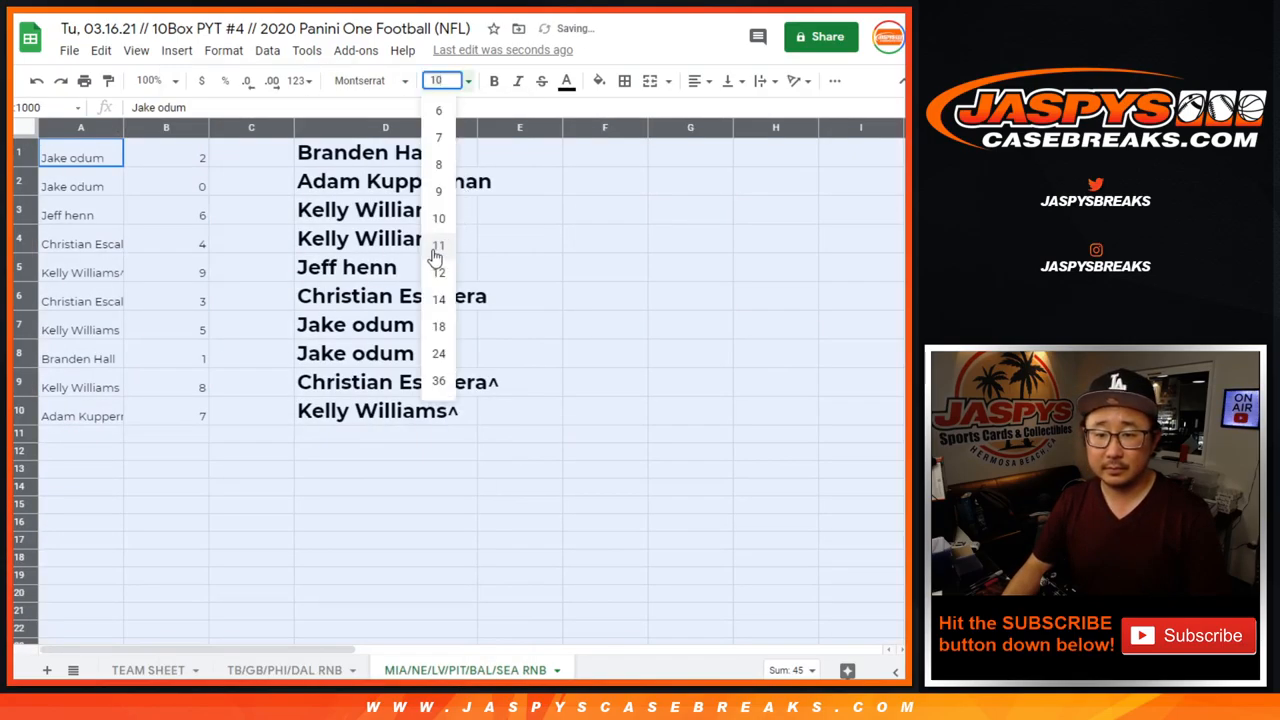
Enlarge the pasted names and numbers to font size 12, then to 18
{"action": "left_click", "coordinate": [438, 272]}
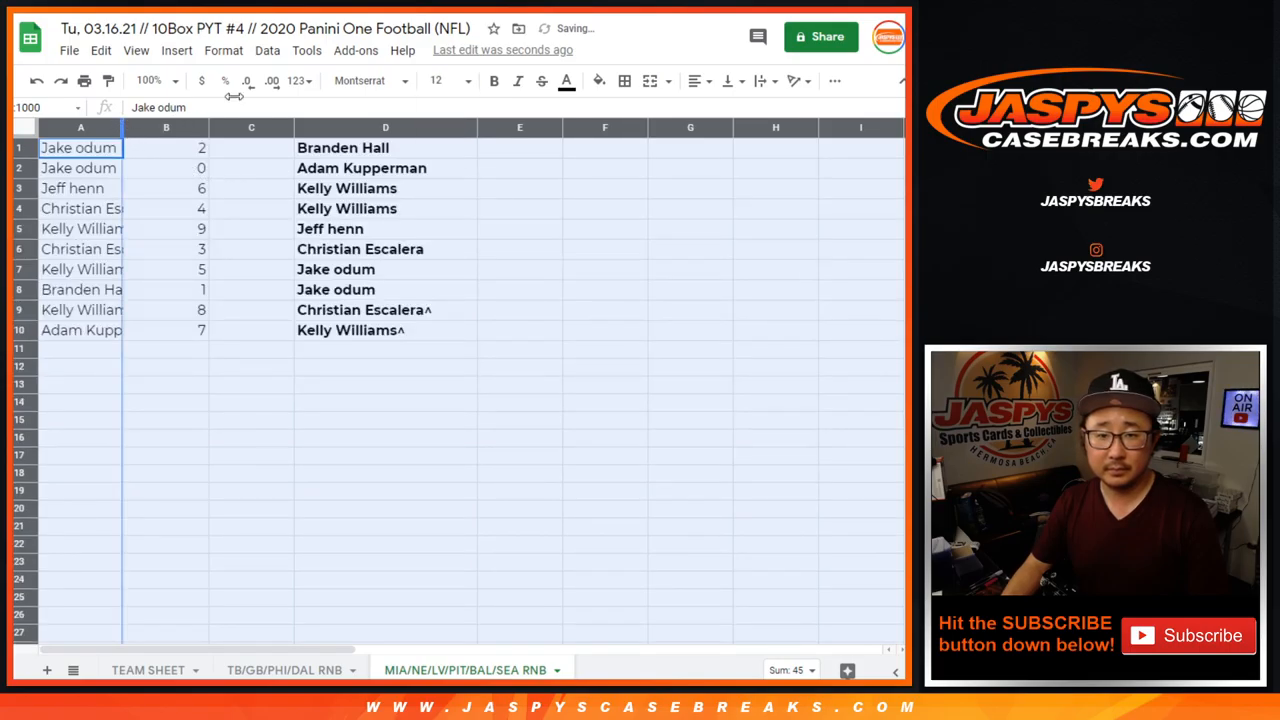
{"action": "left_click", "coordinate": [464, 80]}
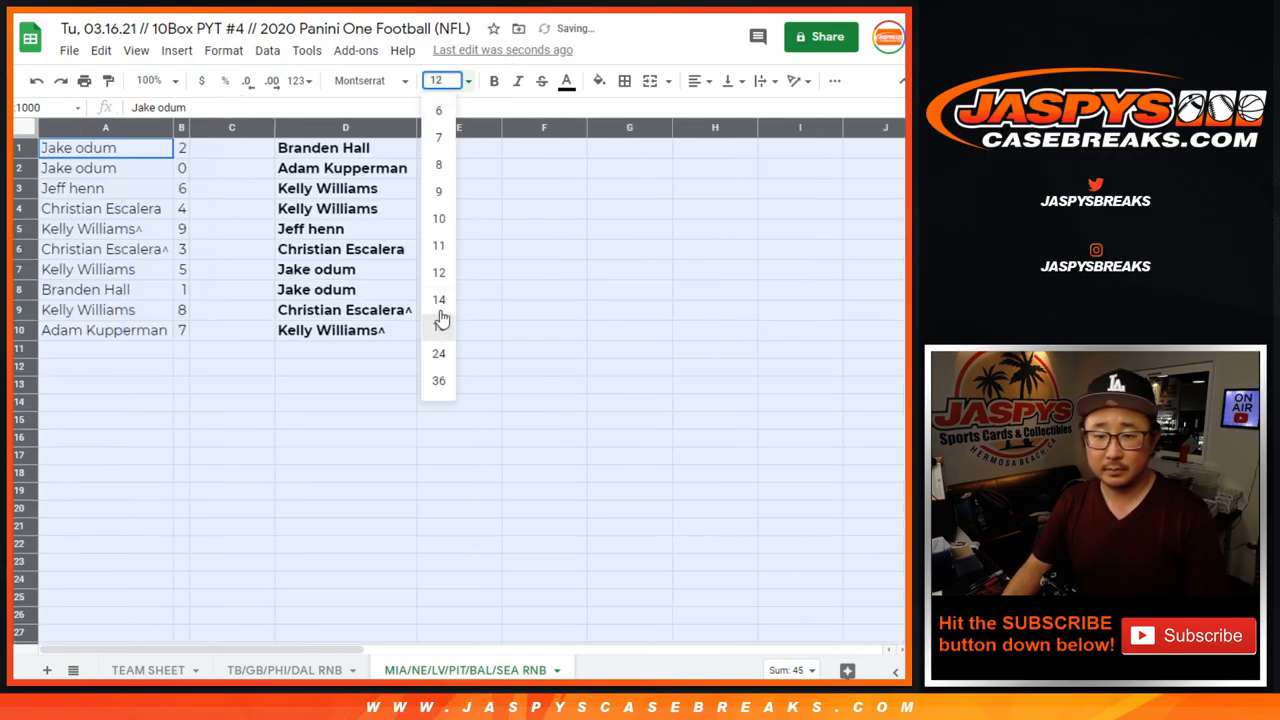
{"action": "left_click", "coordinate": [438, 300]}
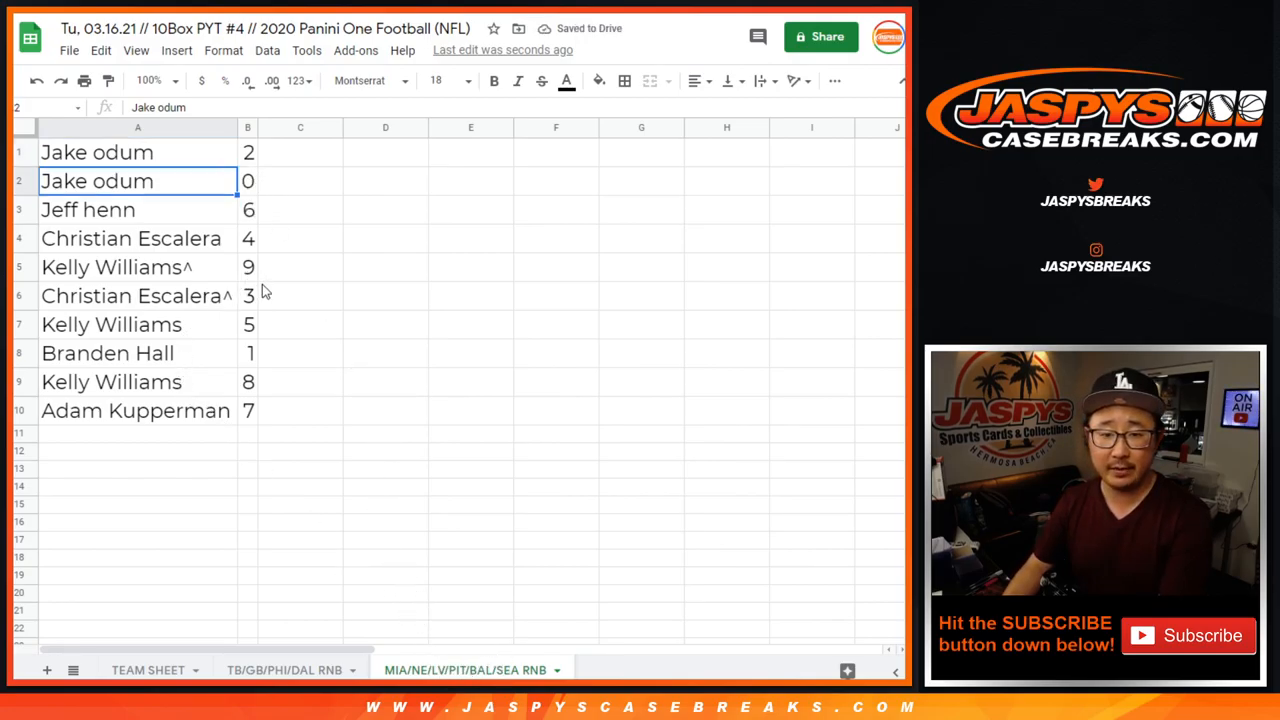
{"action": "left_click", "coordinate": [108, 352]}
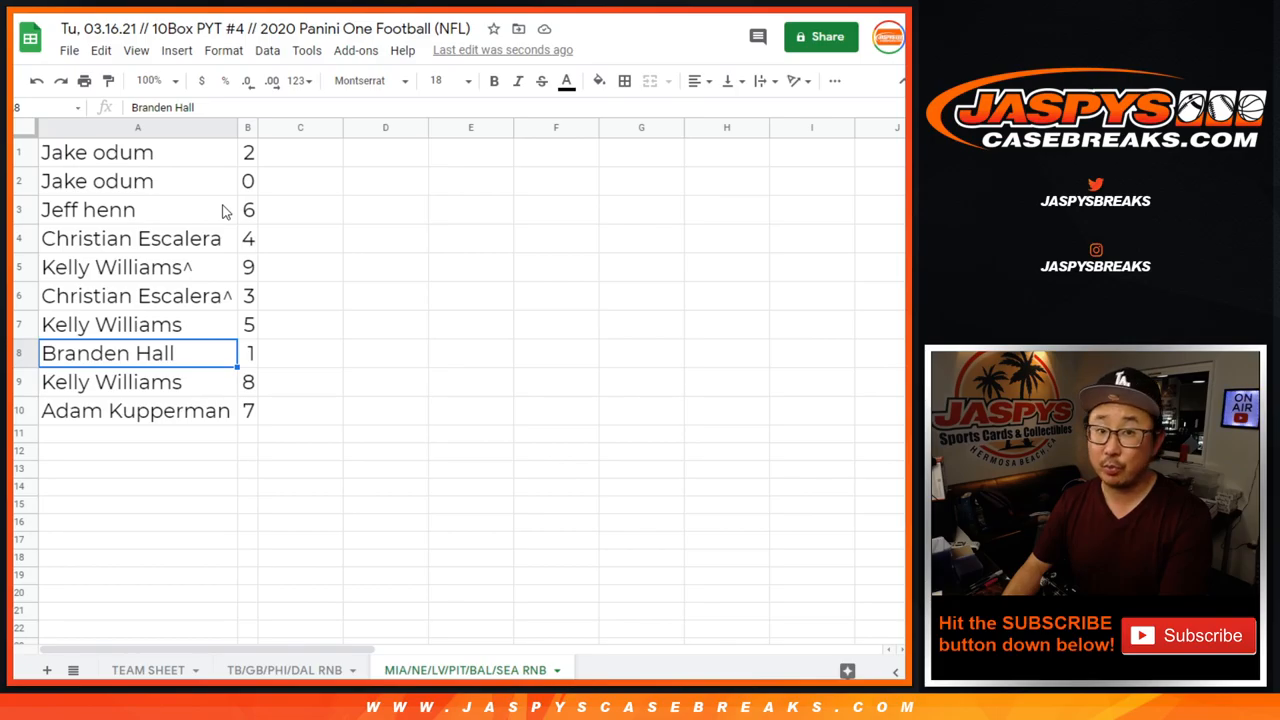
{"action": "left_click", "coordinate": [88, 210]}
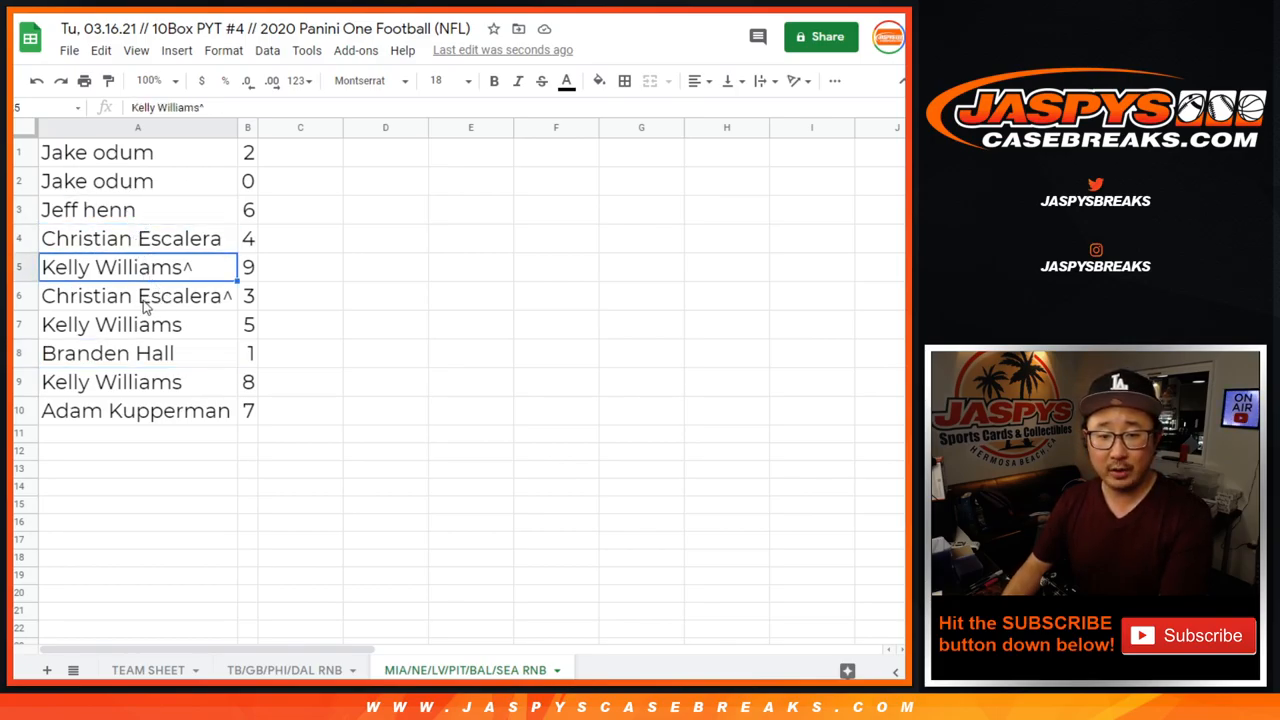
{"action": "left_click", "coordinate": [112, 324]}
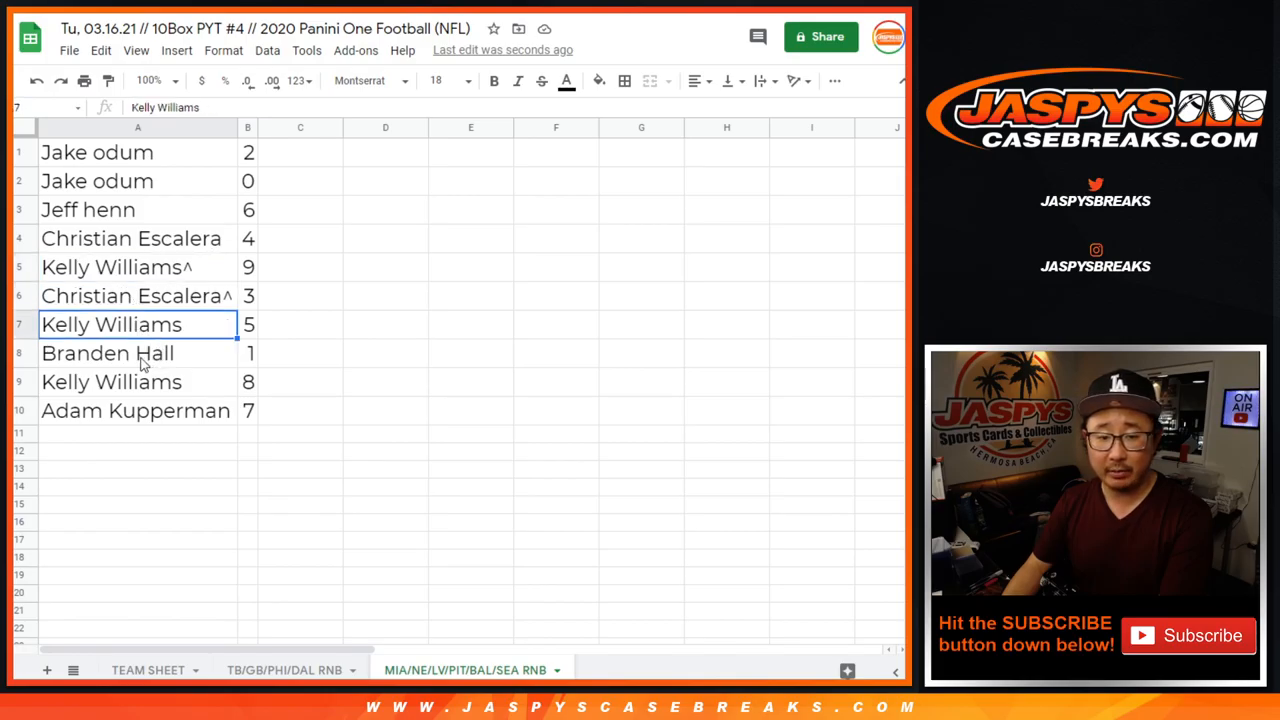
{"action": "left_click", "coordinate": [136, 410]}
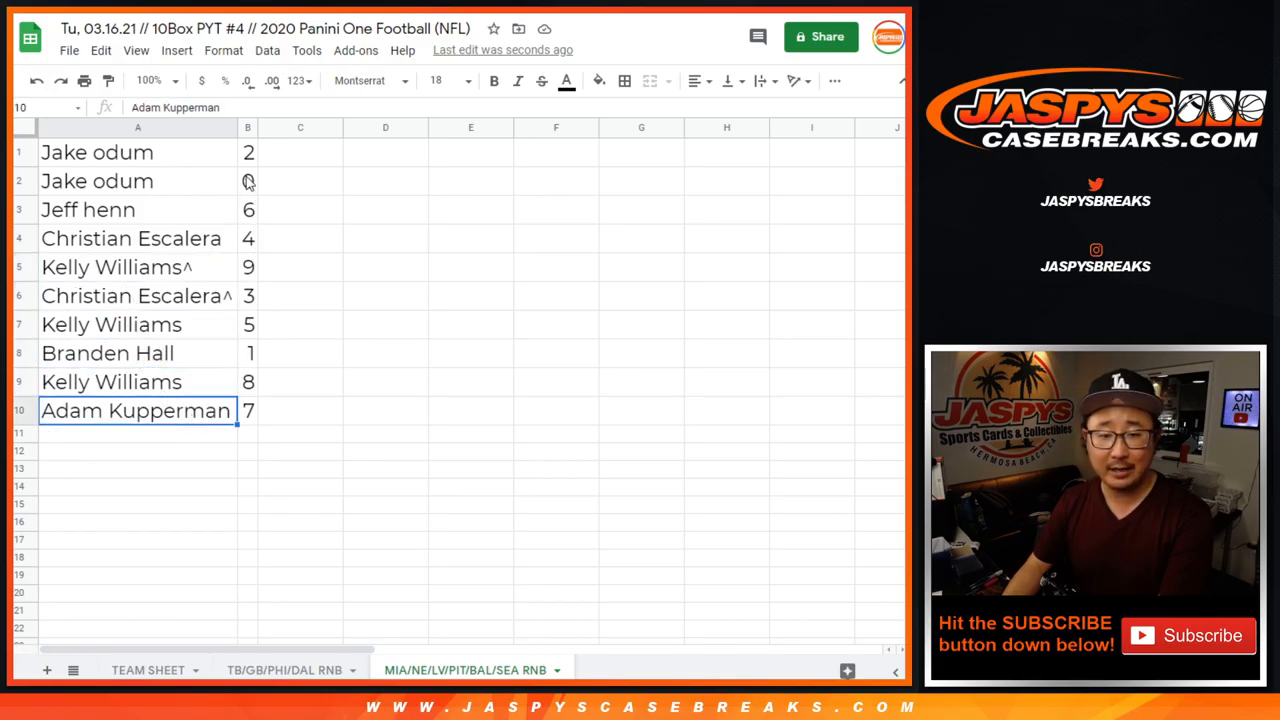